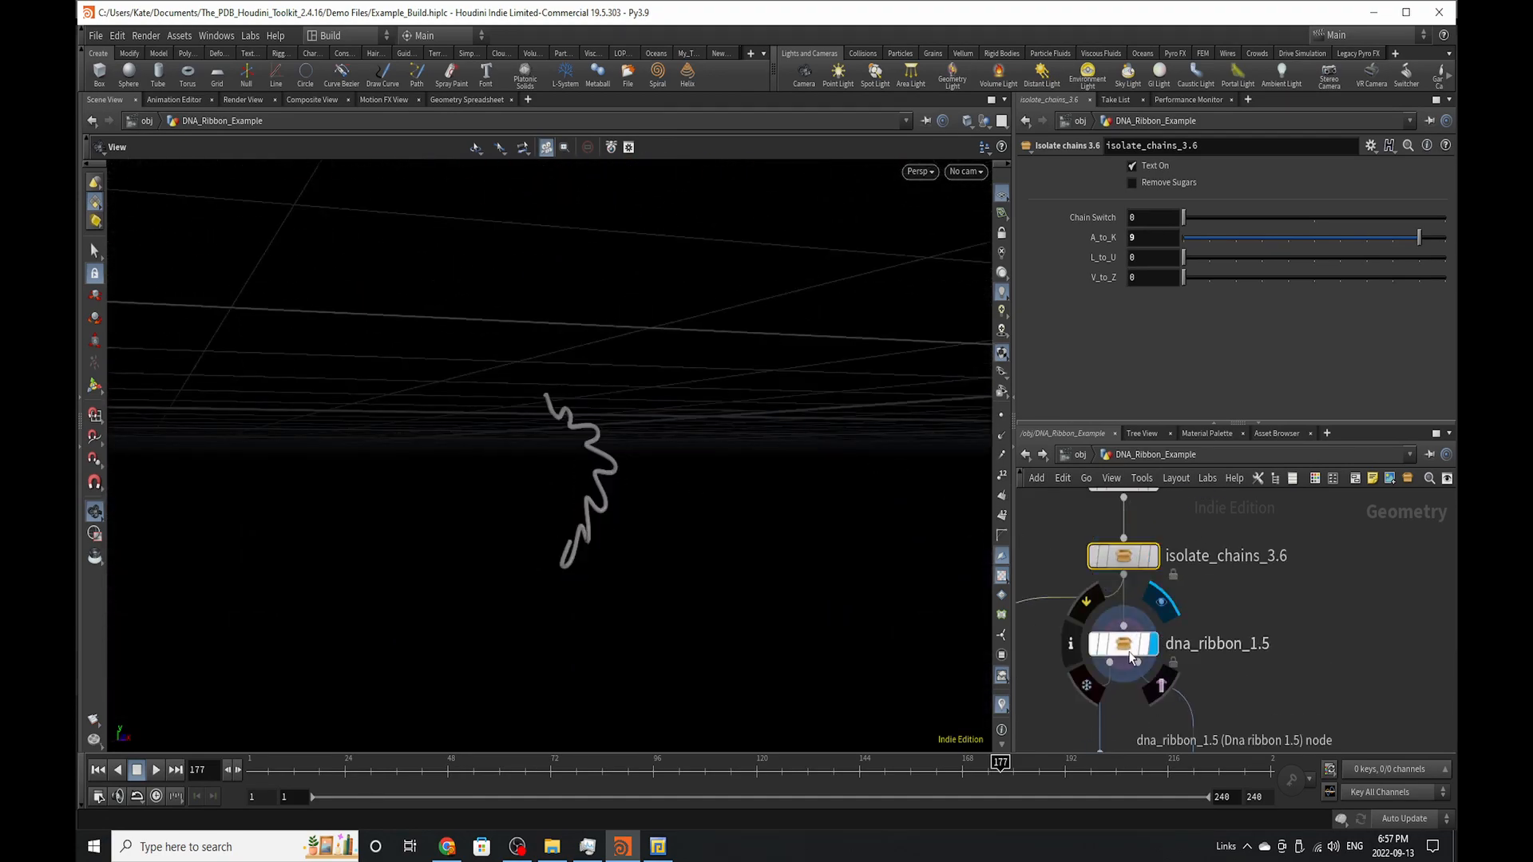
# - Raise the dna_ribbon_1.5 node's Ribbon Radius to ~2.4, then settle it at 0.44
pyautogui.click(1122, 643)
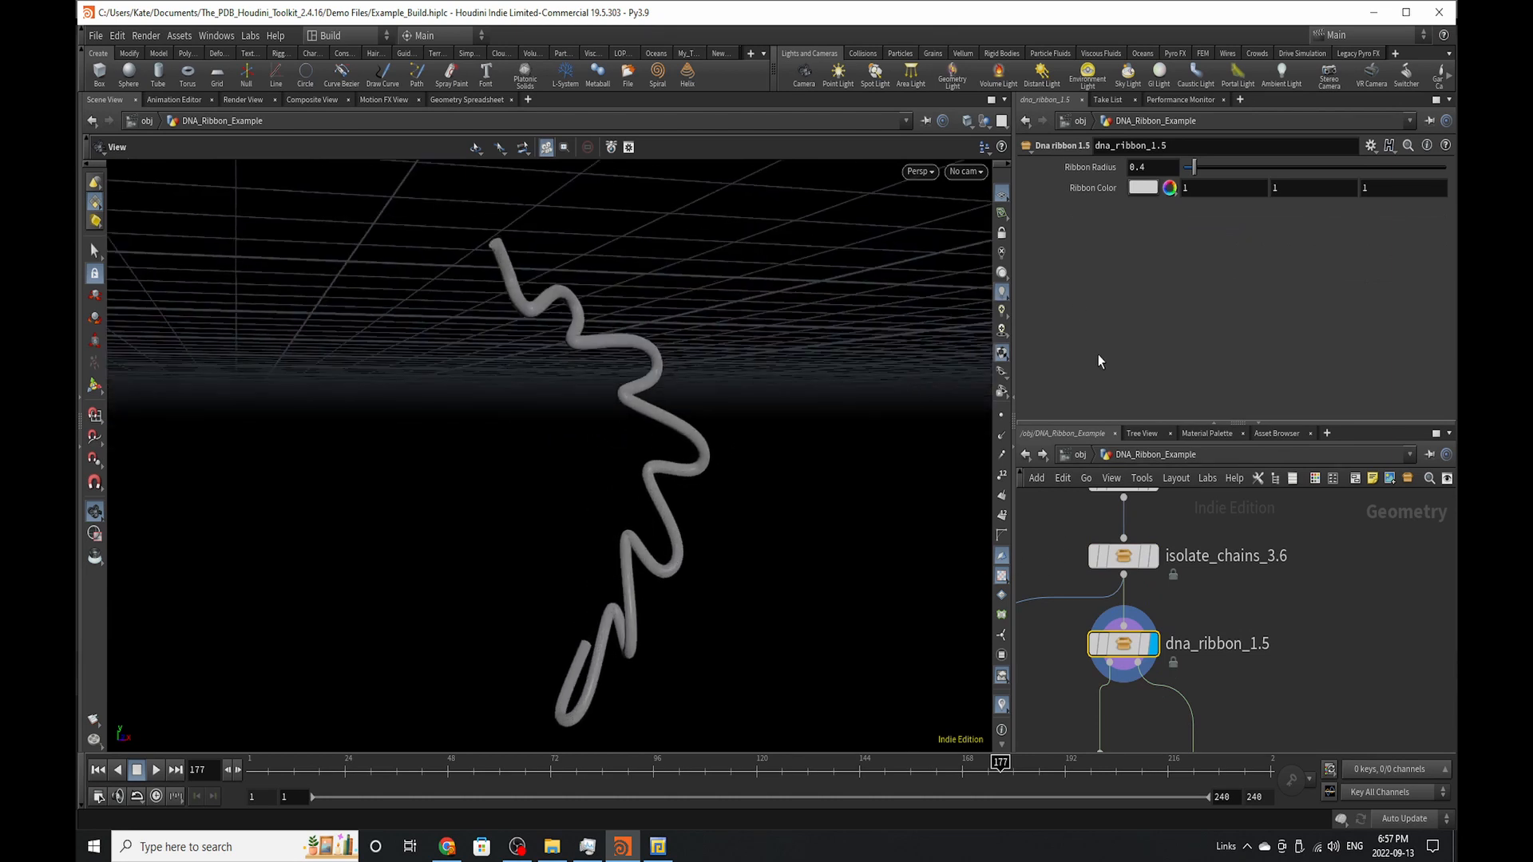
pyautogui.moveTo(1191, 166); pyautogui.dragTo(1244, 166)
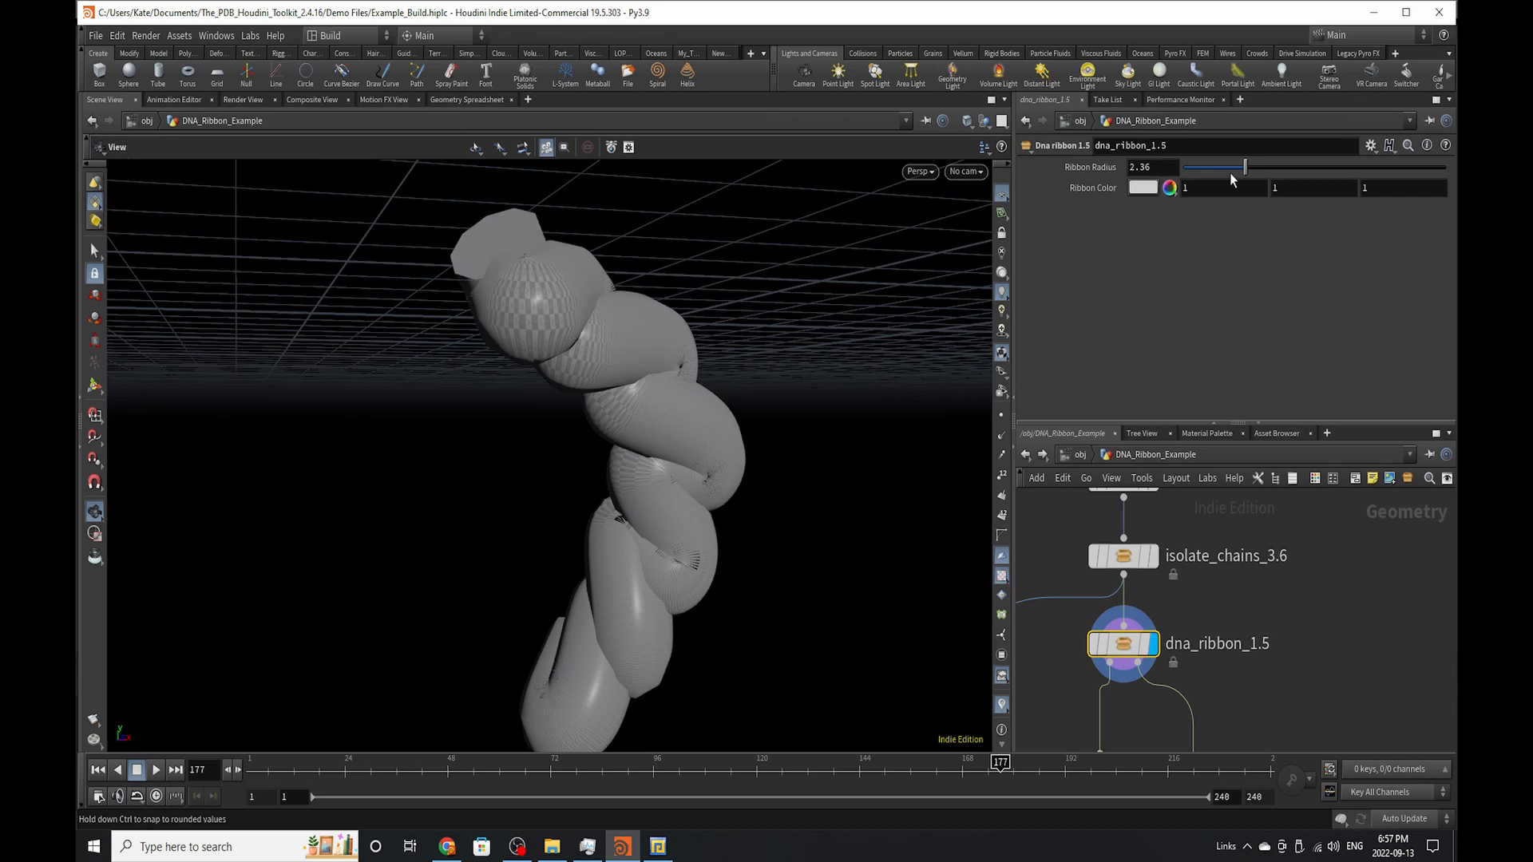
pyautogui.moveTo(1243, 166); pyautogui.dragTo(1248, 166)
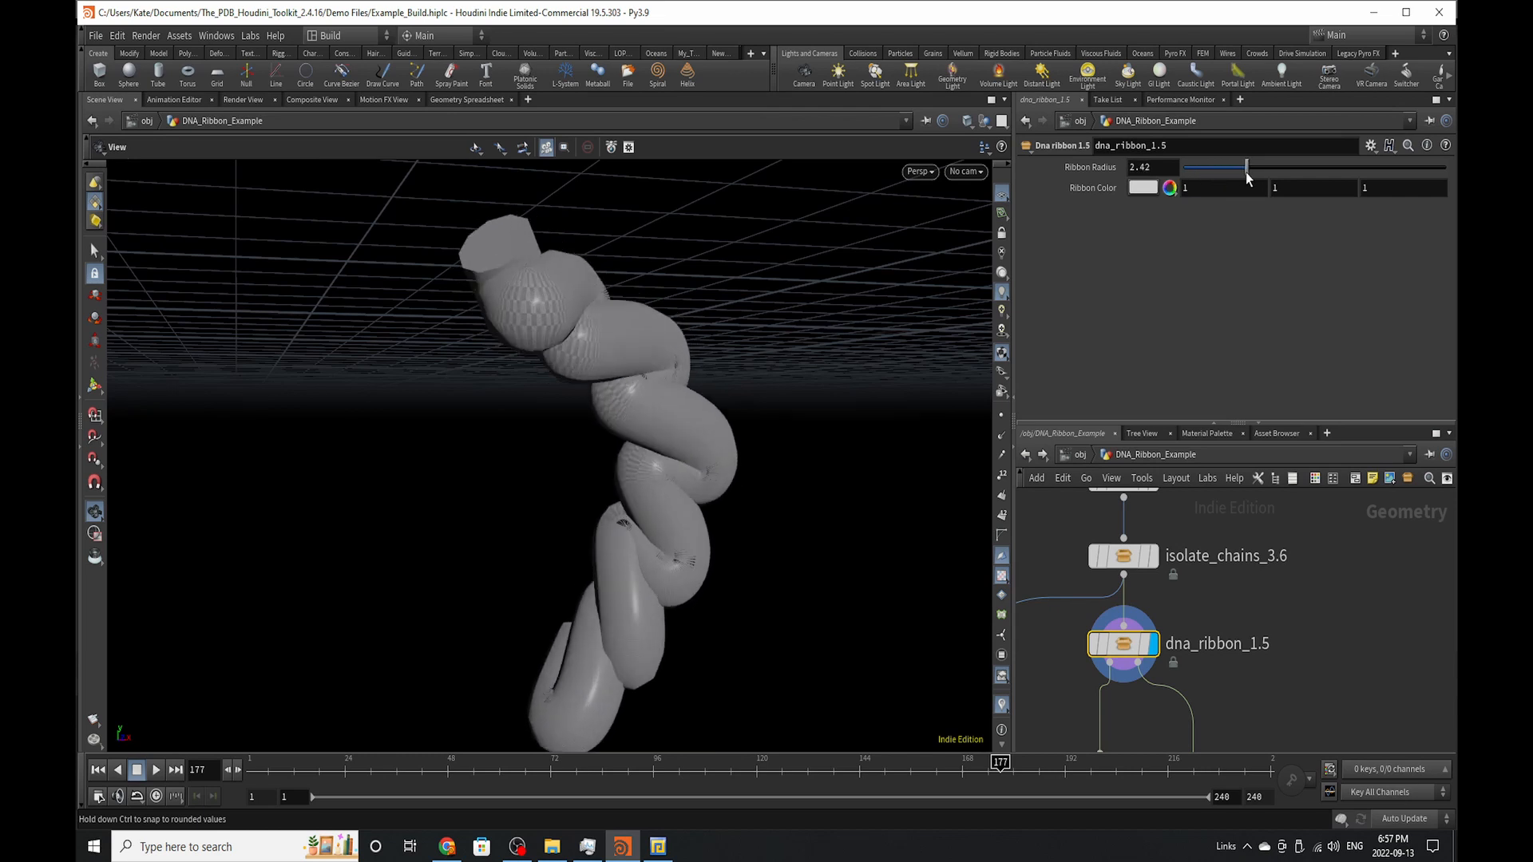
pyautogui.moveTo(1247, 166); pyautogui.dragTo(1191, 166)
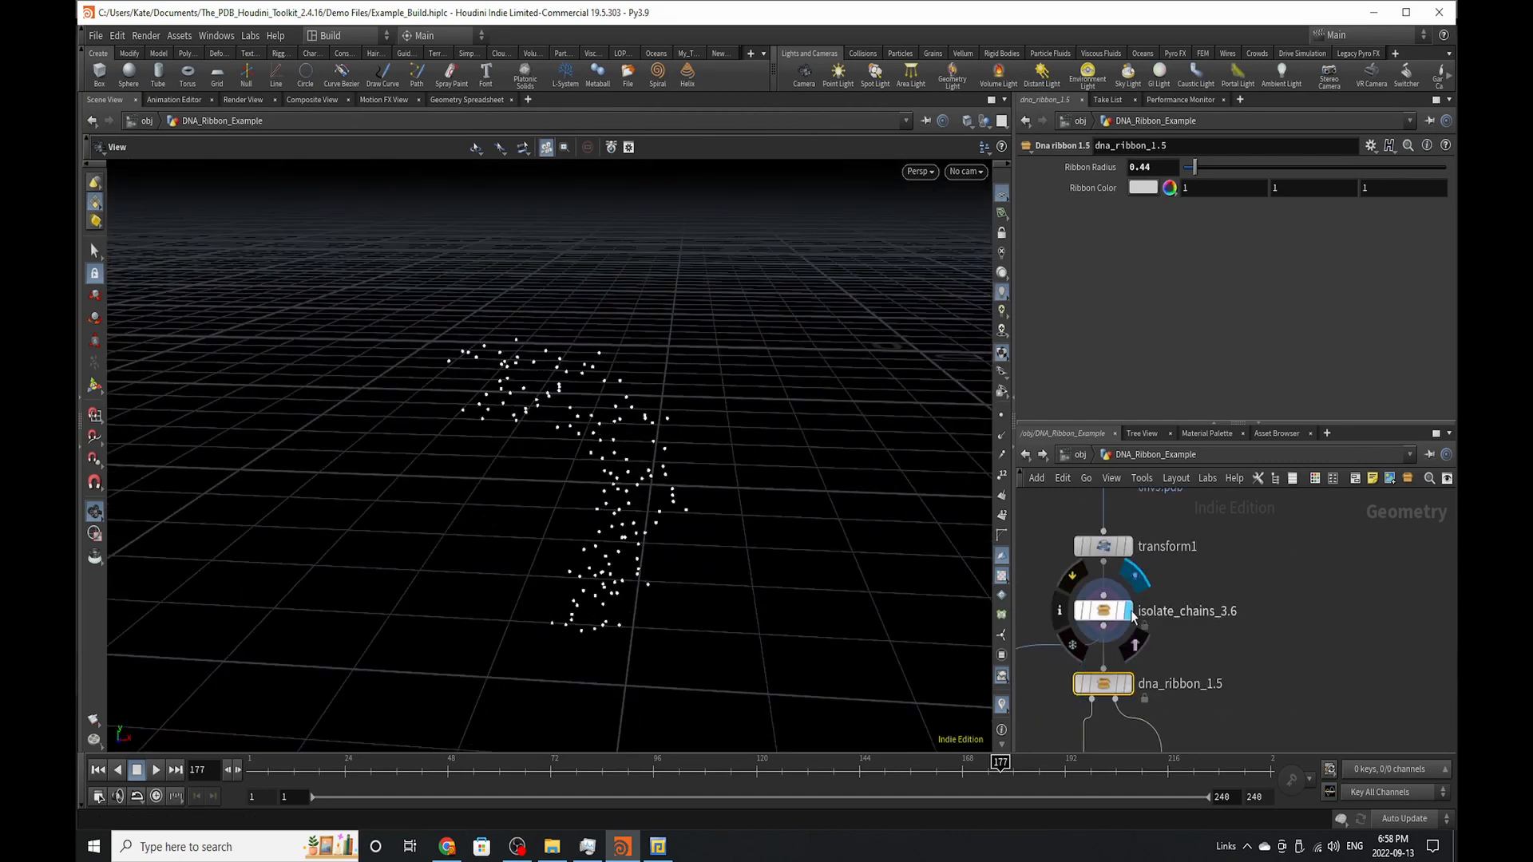
# - Show the isolate_chains_3.6 node's settings with Out_Model and Out_Line nulls in view
pyautogui.click(1104, 610)
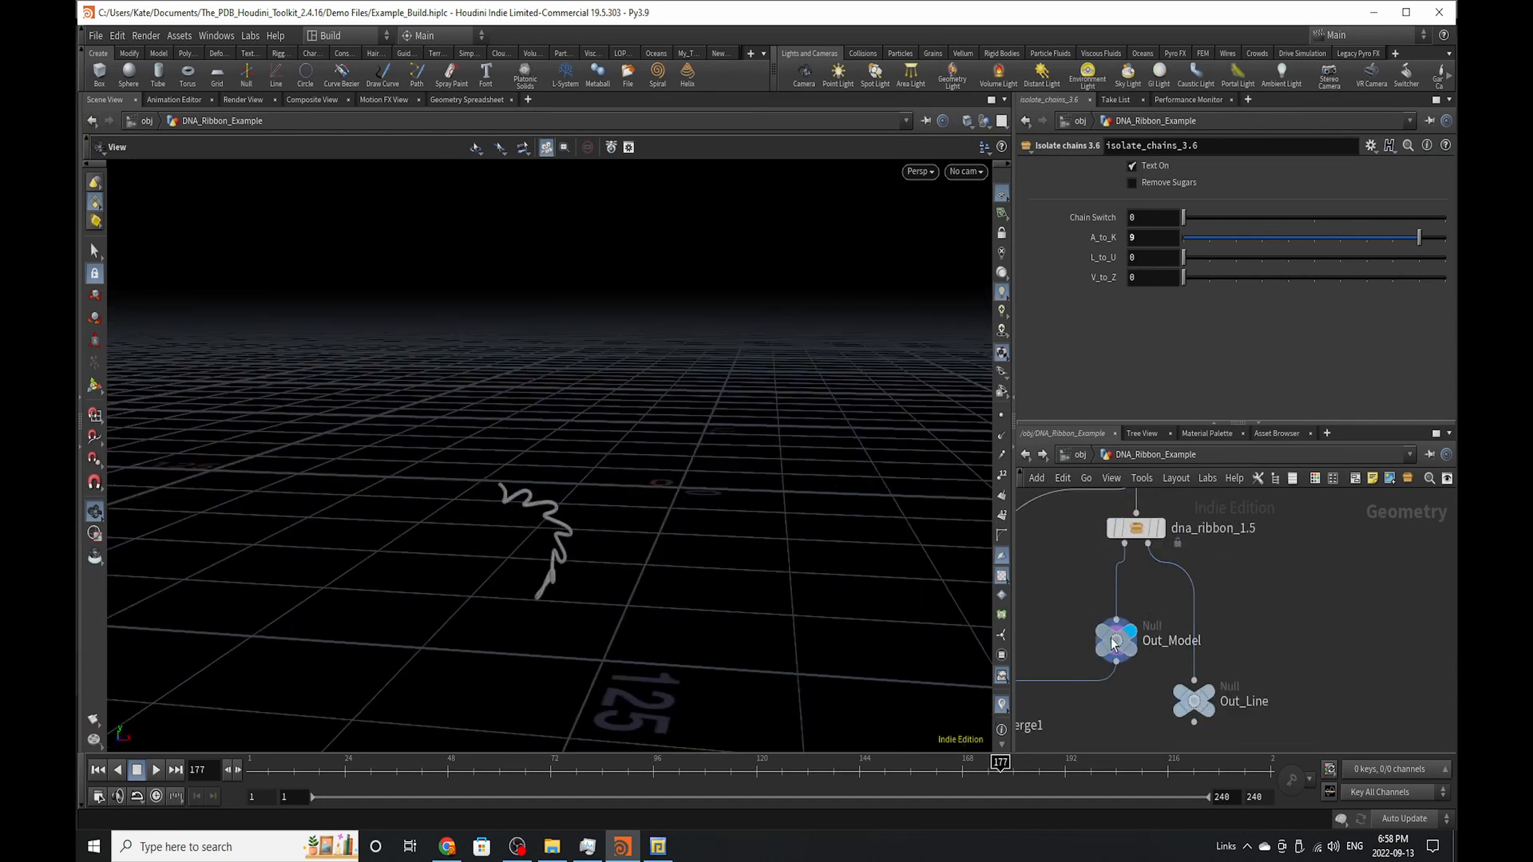
# - Inspect Out_Model, then display merge1 combining the ribbon tube with the atom points
pyautogui.click(1116, 640)
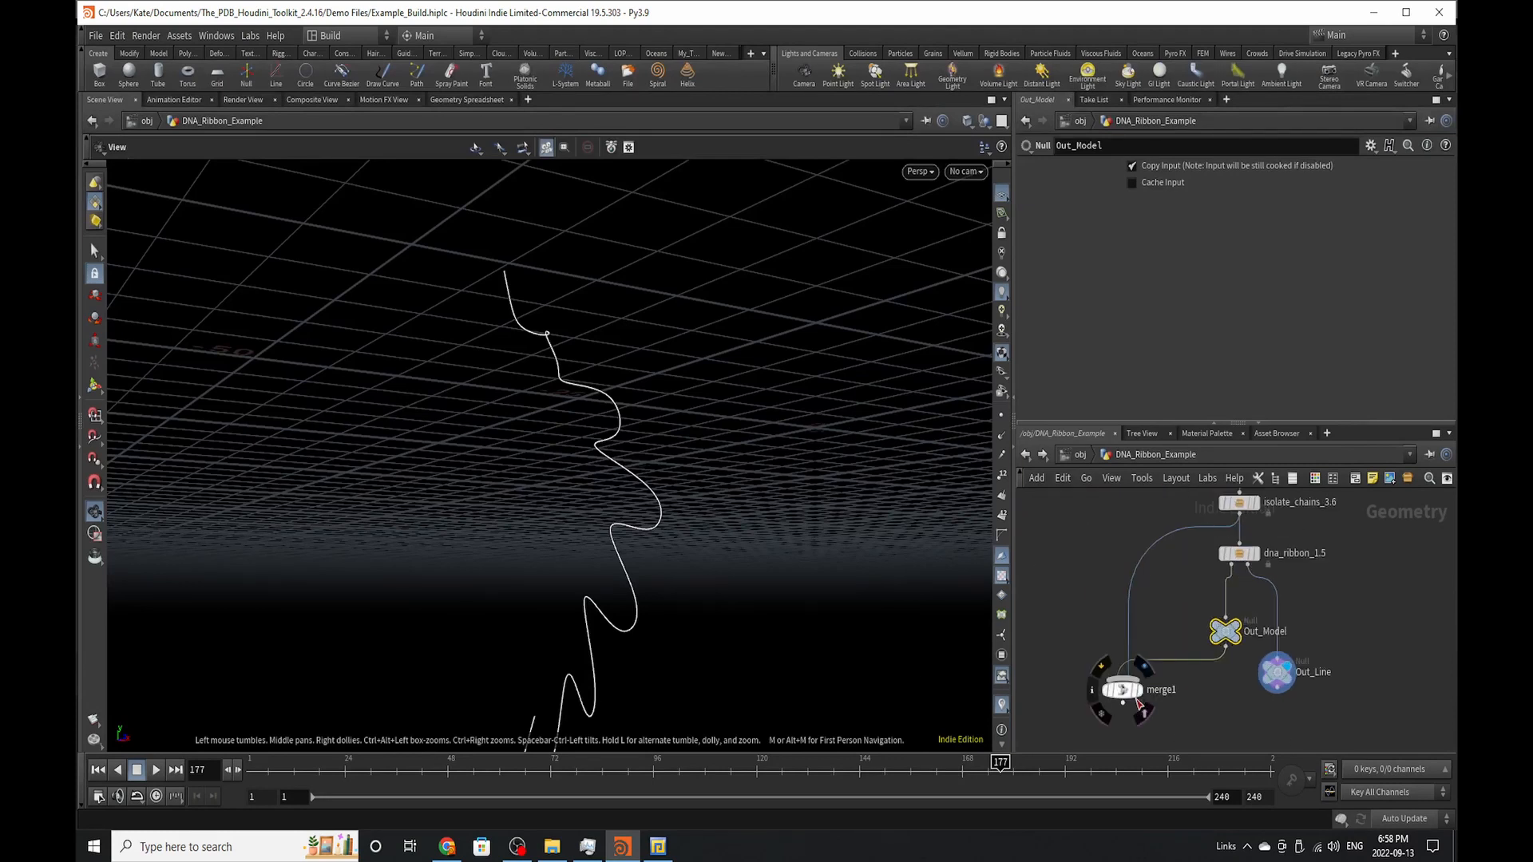
pyautogui.click(1121, 690)
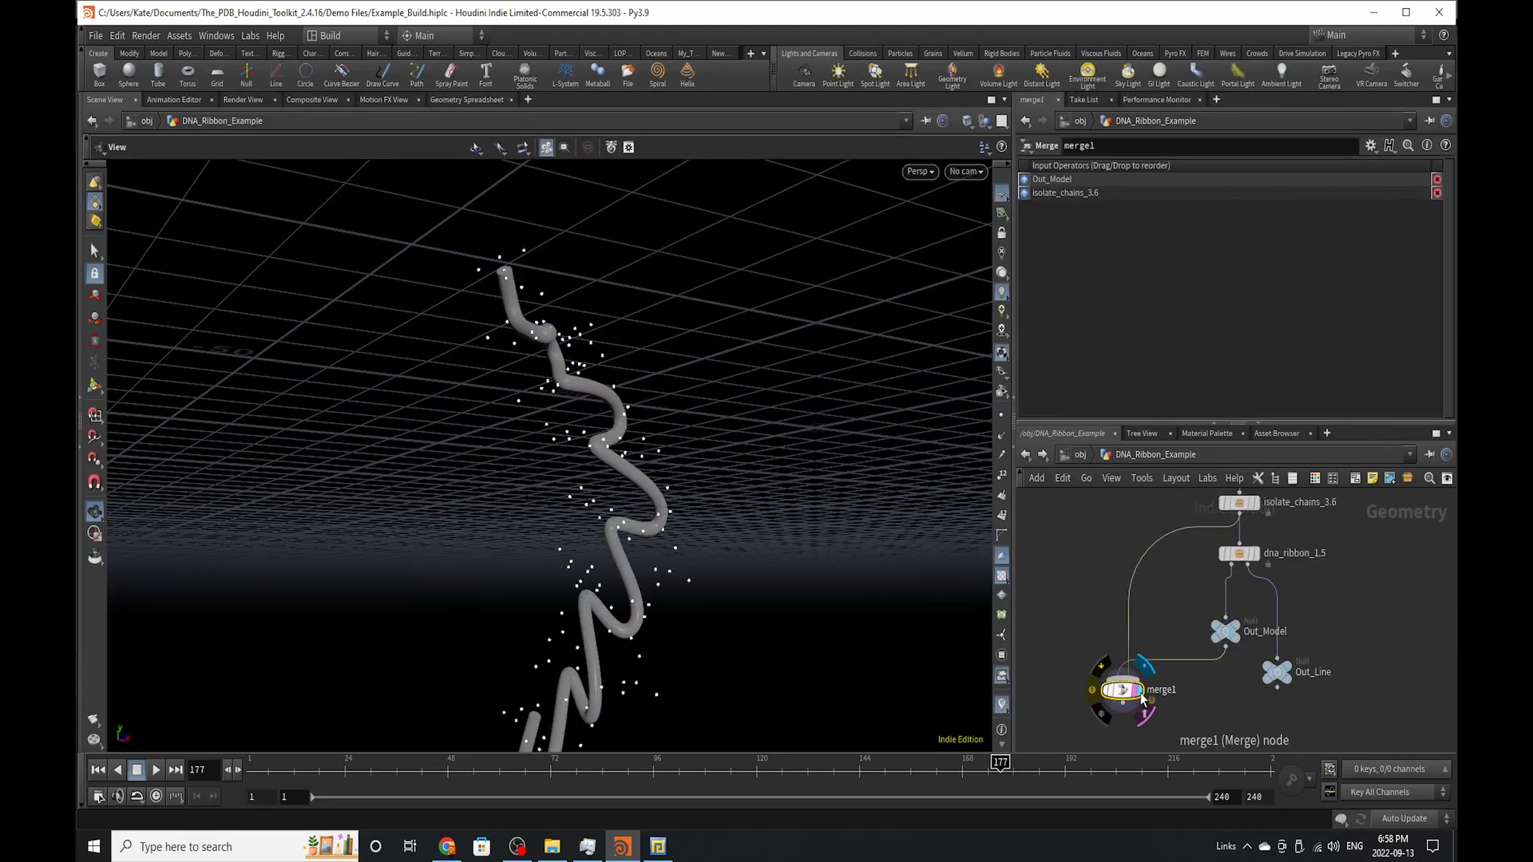